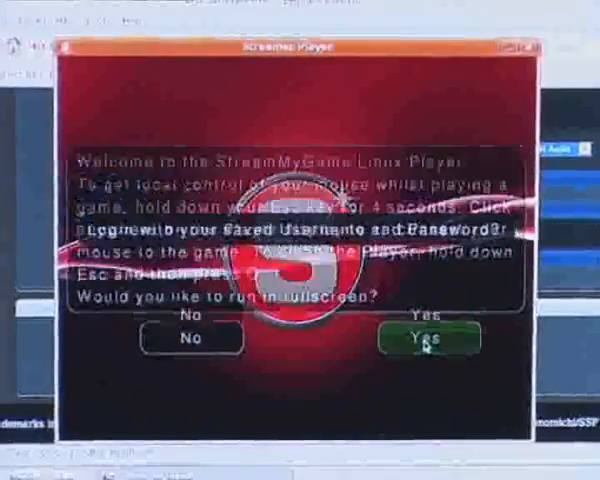
- Confirm Yes to full screen and Yes to logging in with the saved username and password
{"action": "left_click", "coordinate": [428, 338]}
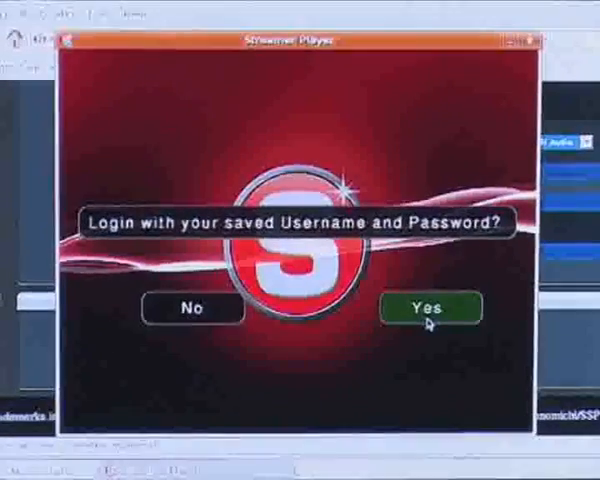
{"action": "left_click", "coordinate": [430, 308]}
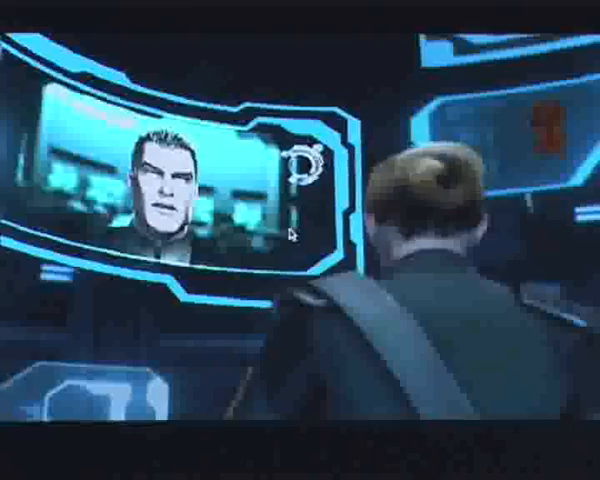